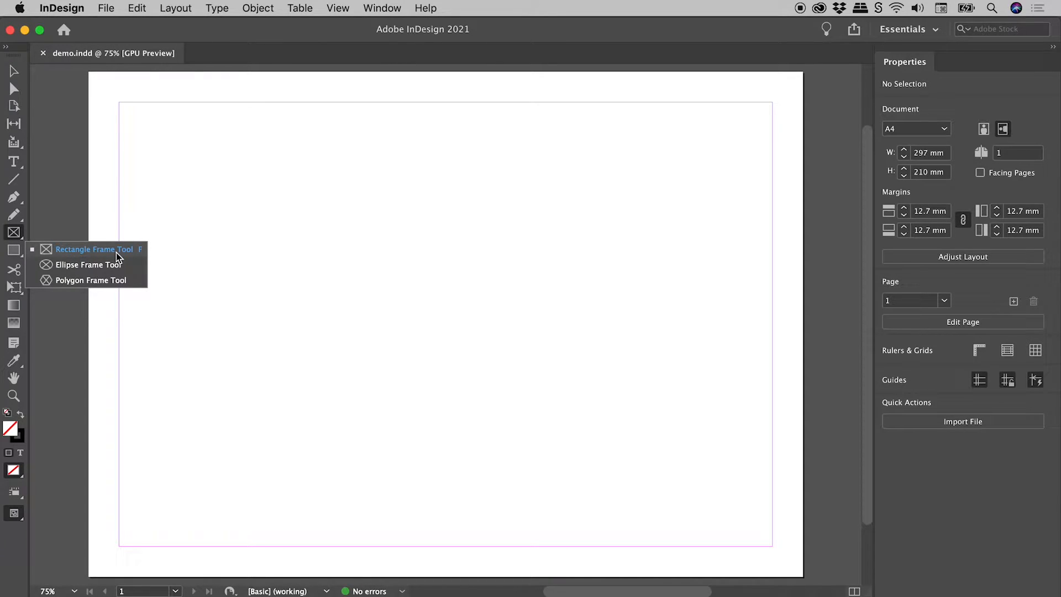
mouse_move(121, 264)
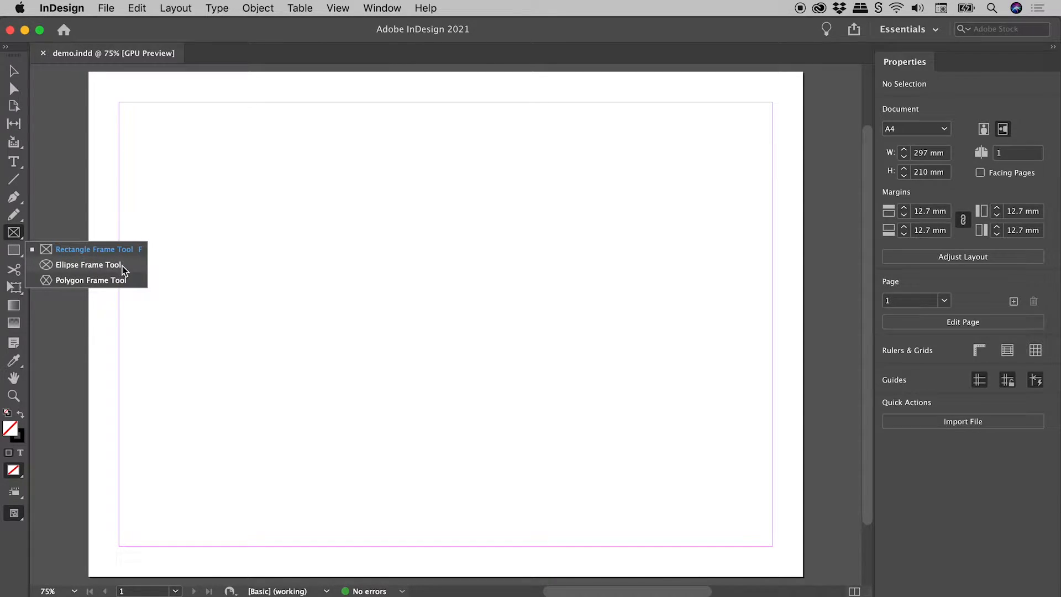
- Switch to the Ellipse Frame Tool to draw a circular frame about 127 mm across
click(88, 264)
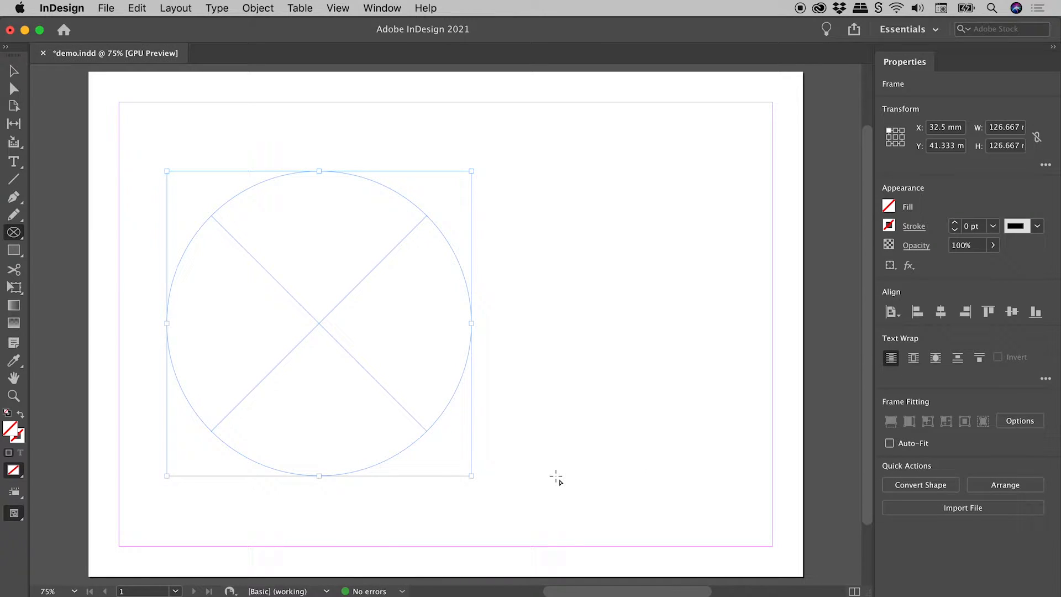
mouse_move(369, 312)
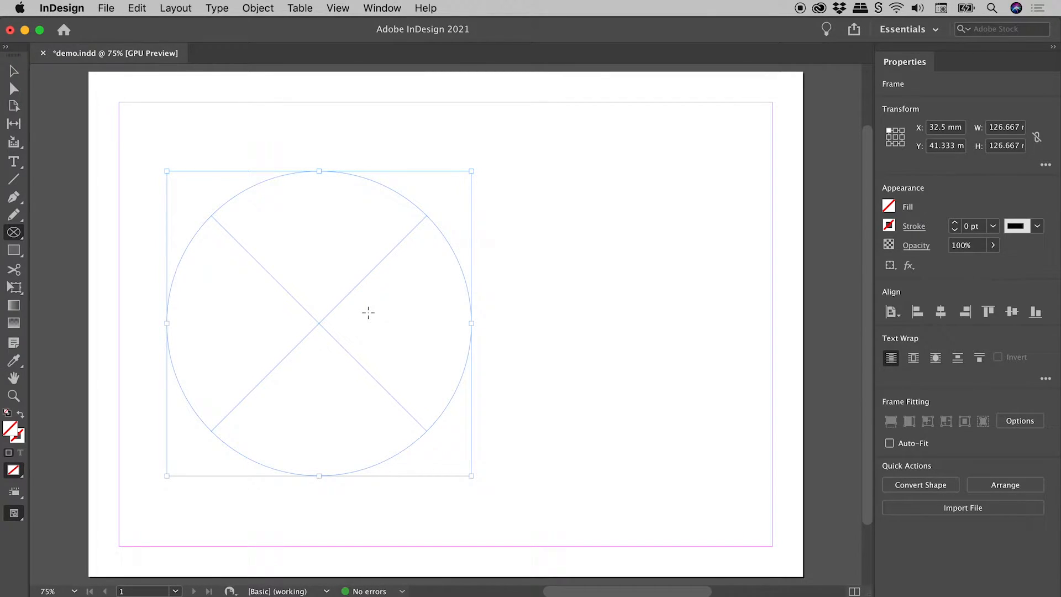
mouse_move(385, 303)
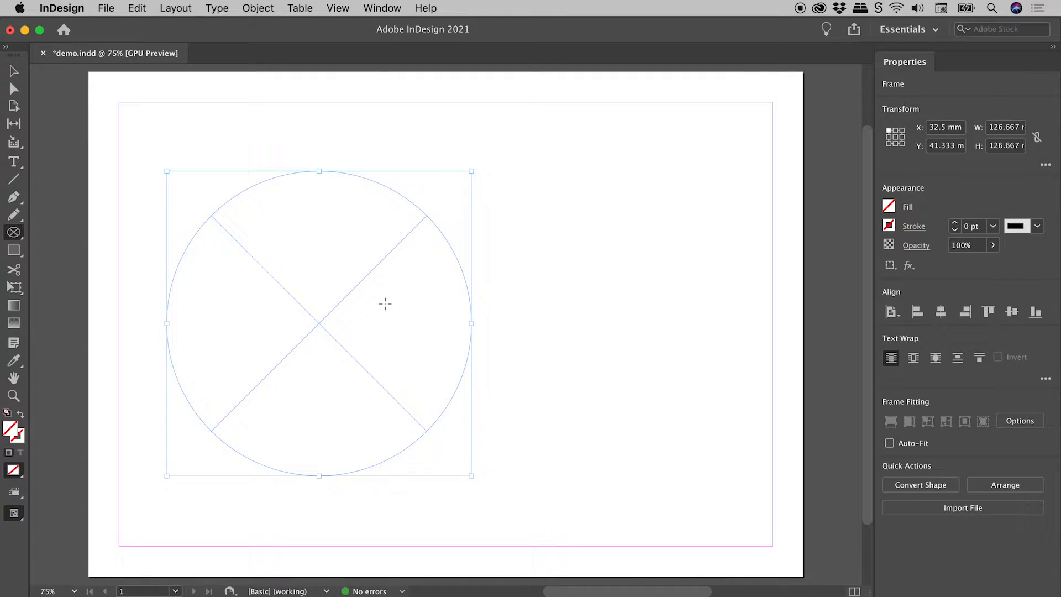
mouse_move(303, 262)
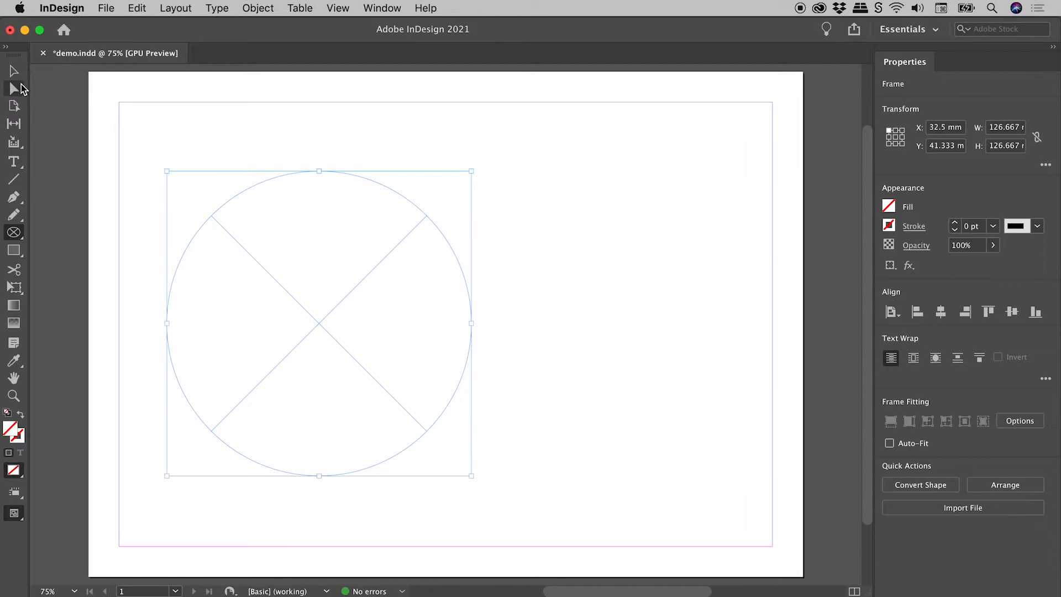
- Select the circle and place bird.jpg into it via File > Place
click(389, 161)
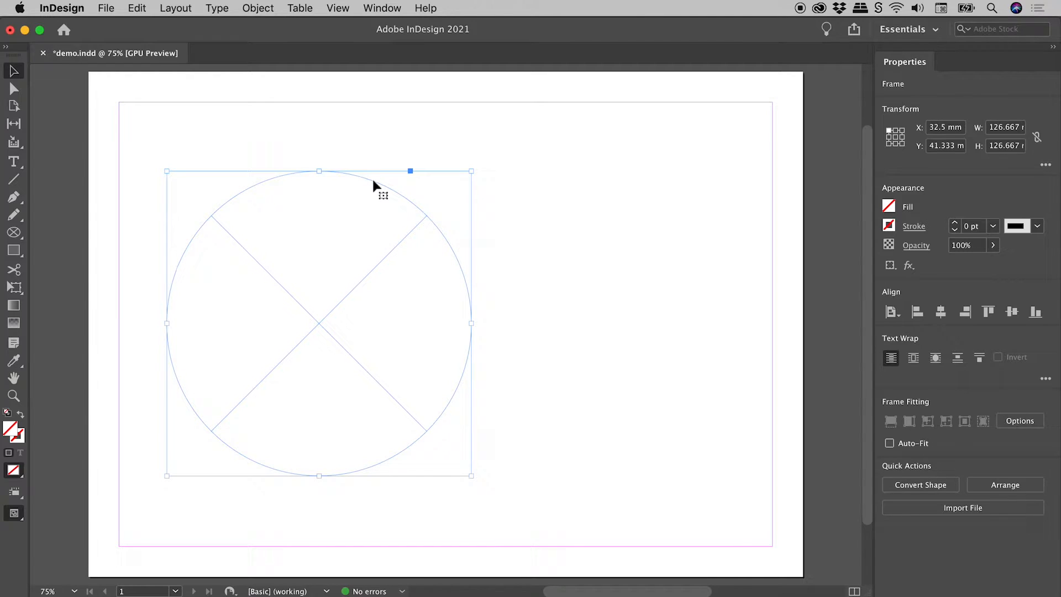
click(106, 8)
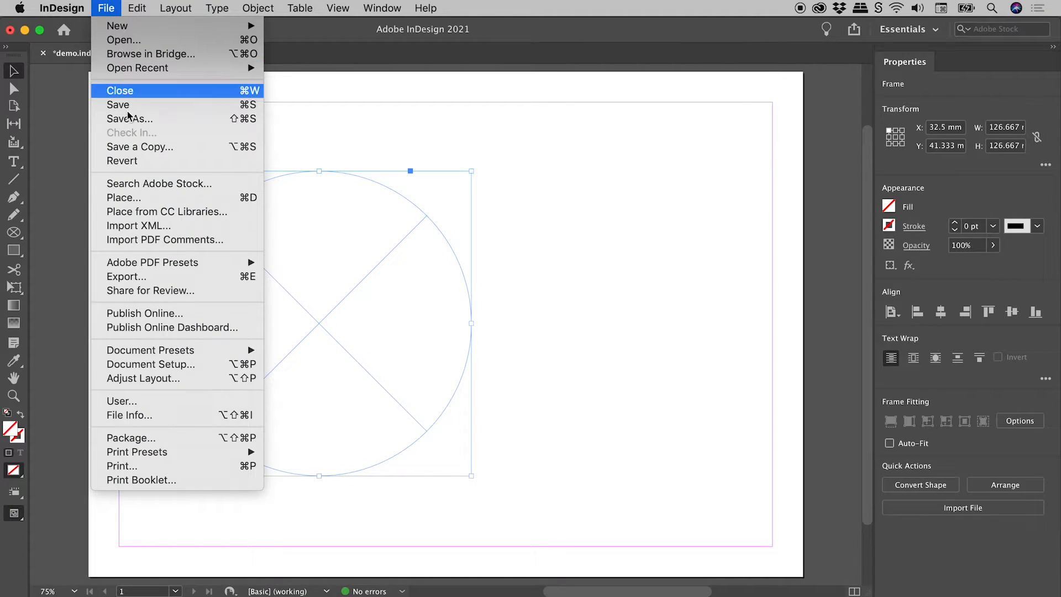
click(124, 196)
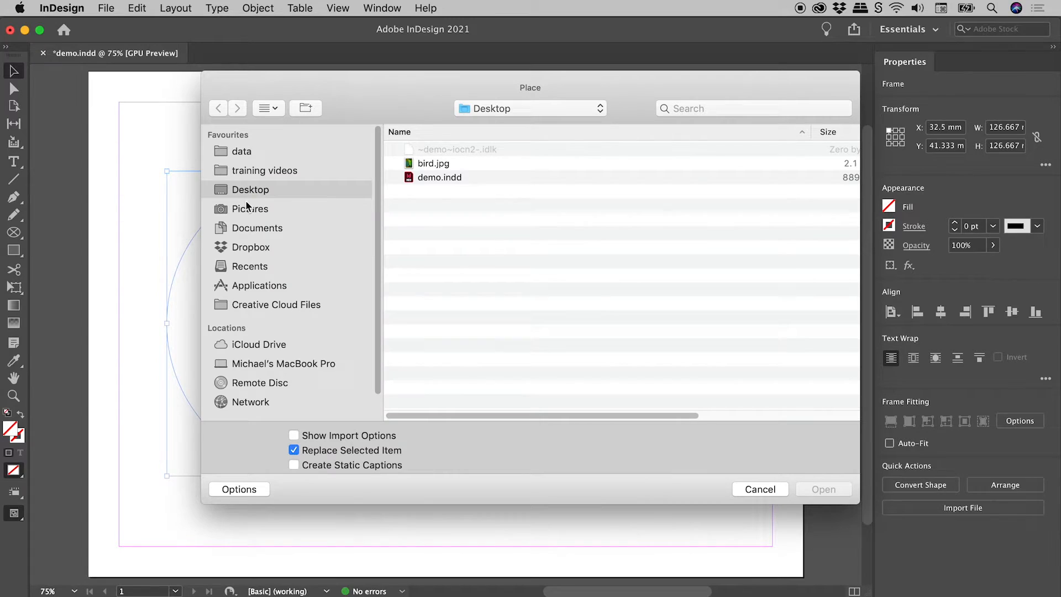
click(433, 164)
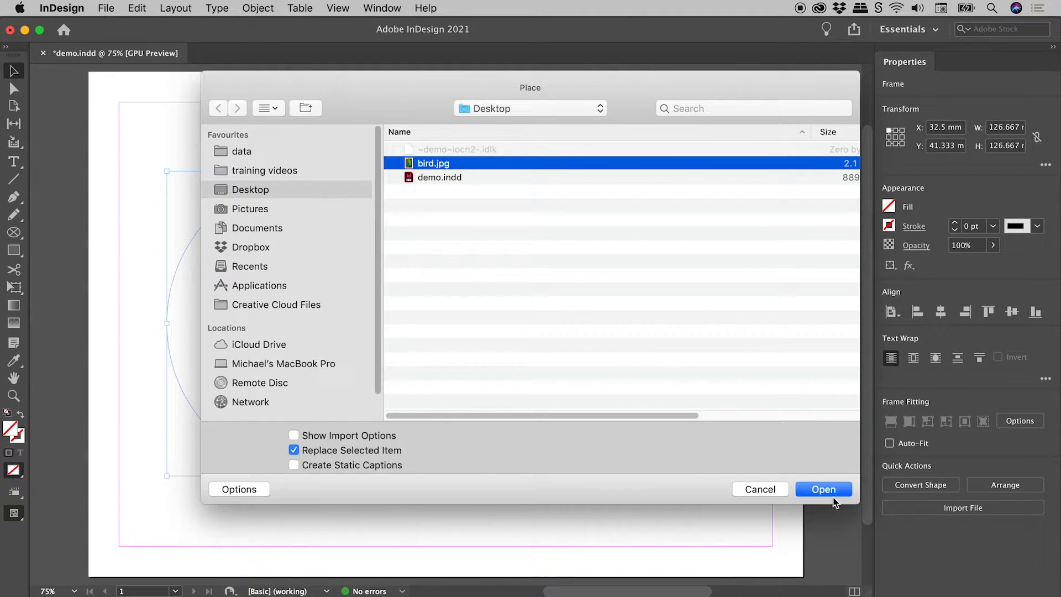
click(822, 488)
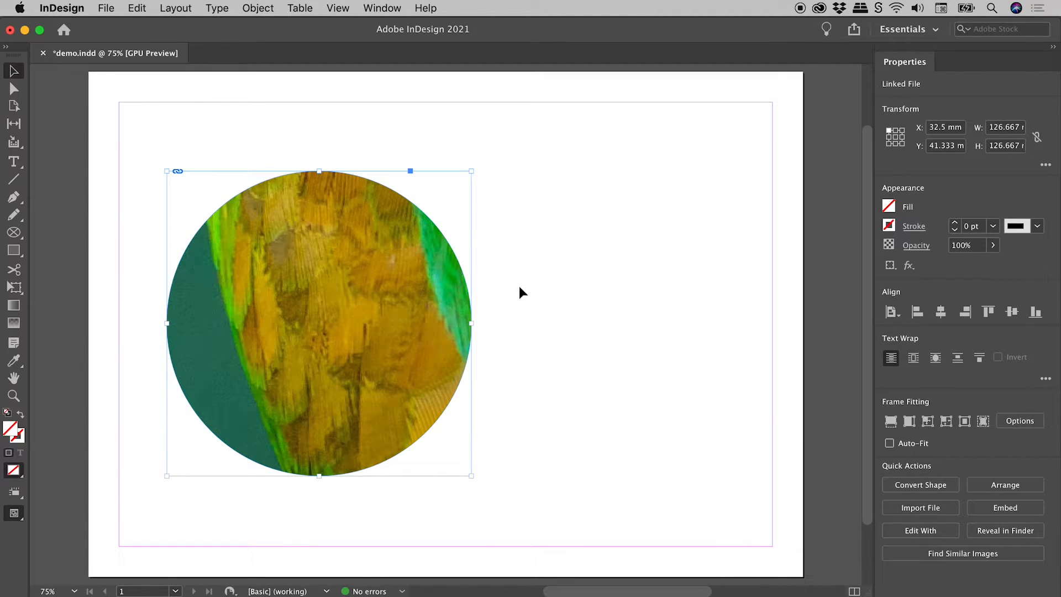
mouse_move(389, 297)
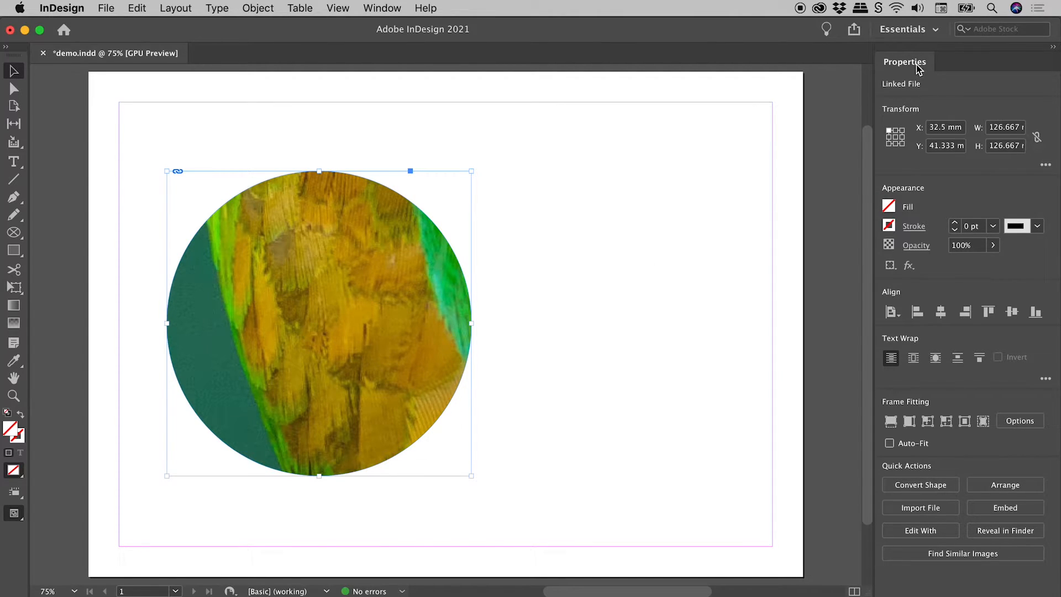
mouse_move(913, 340)
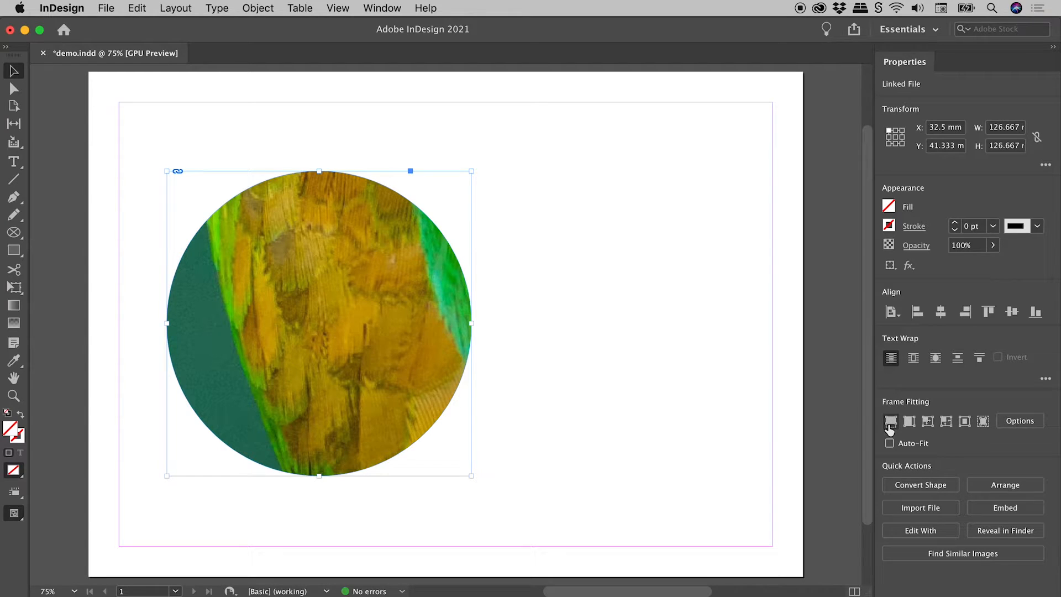
mouse_move(890, 421)
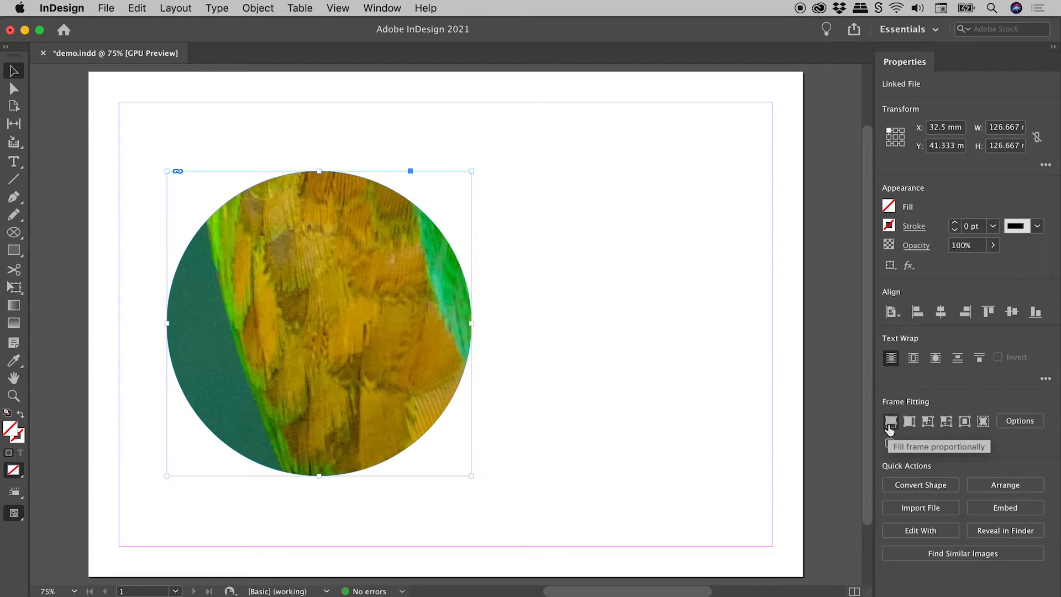
- Apply Fill Frame Proportionally so the whole parrot shows inside the circle
click(891, 421)
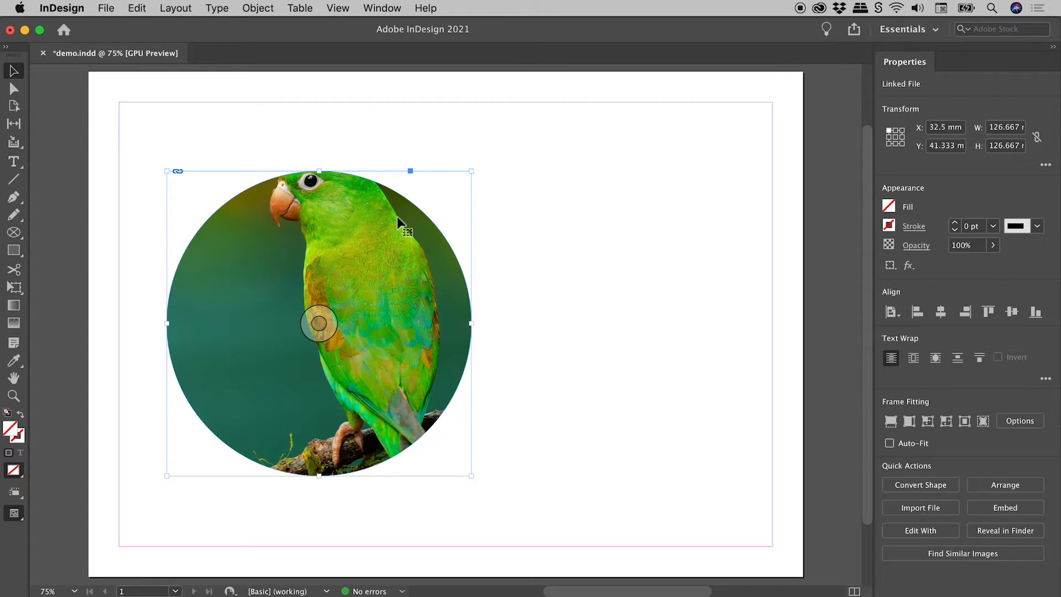
mouse_move(453, 261)
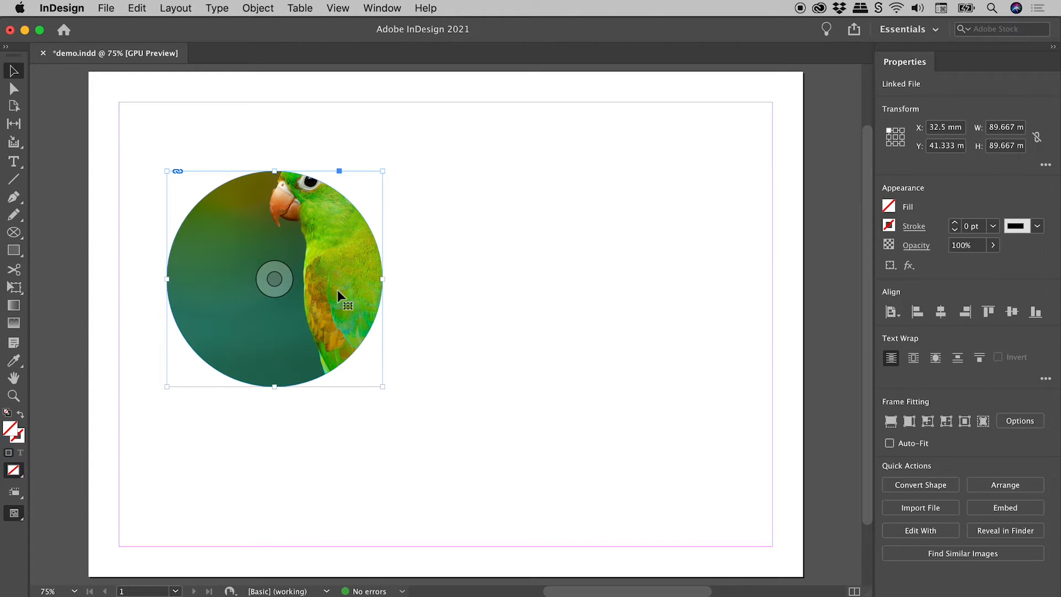
mouse_move(251, 274)
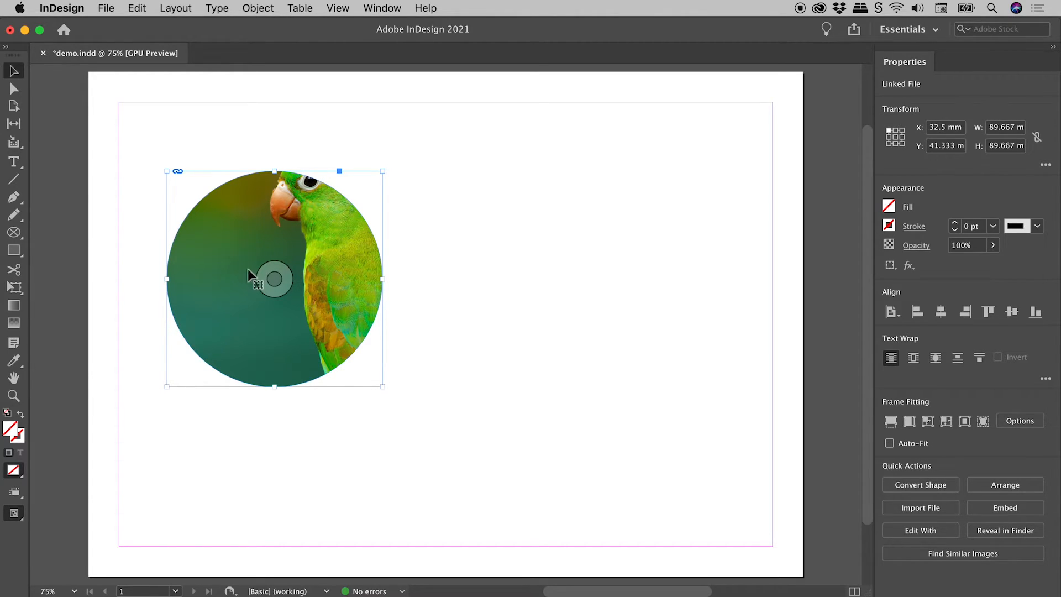
mouse_move(371, 281)
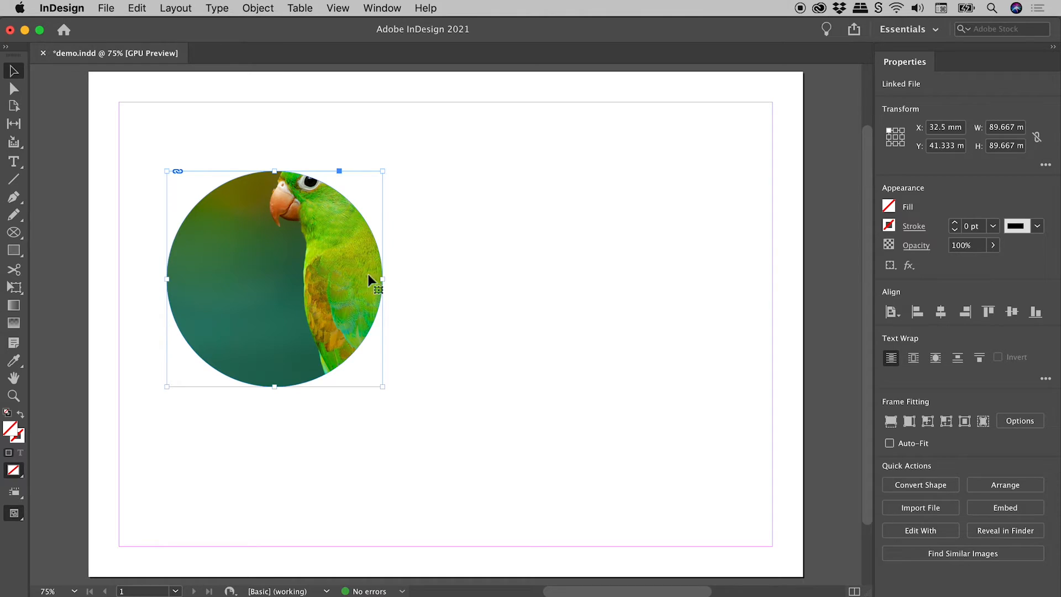
mouse_move(274, 277)
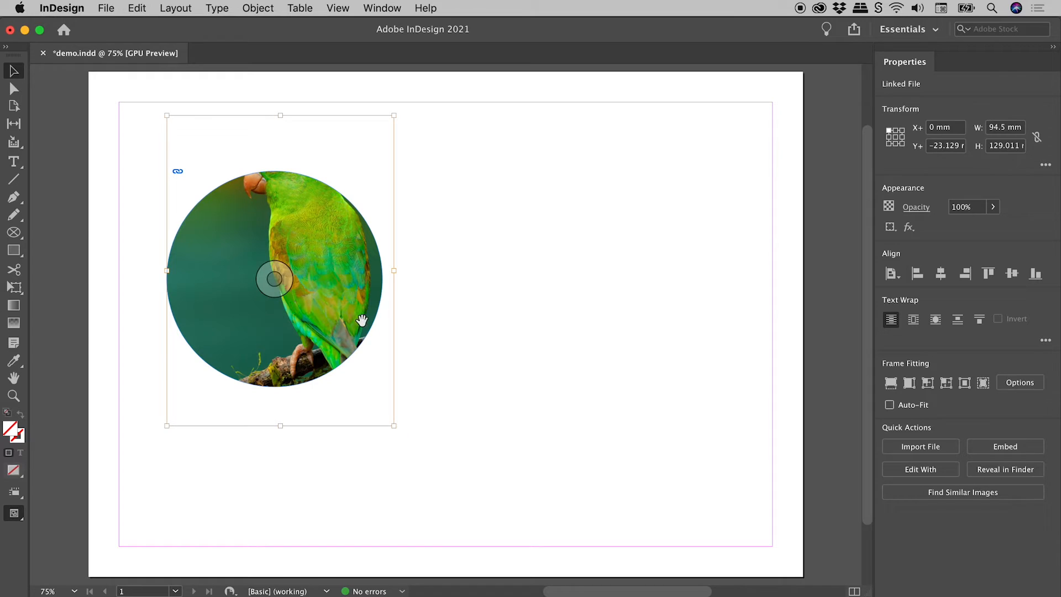
mouse_move(341, 306)
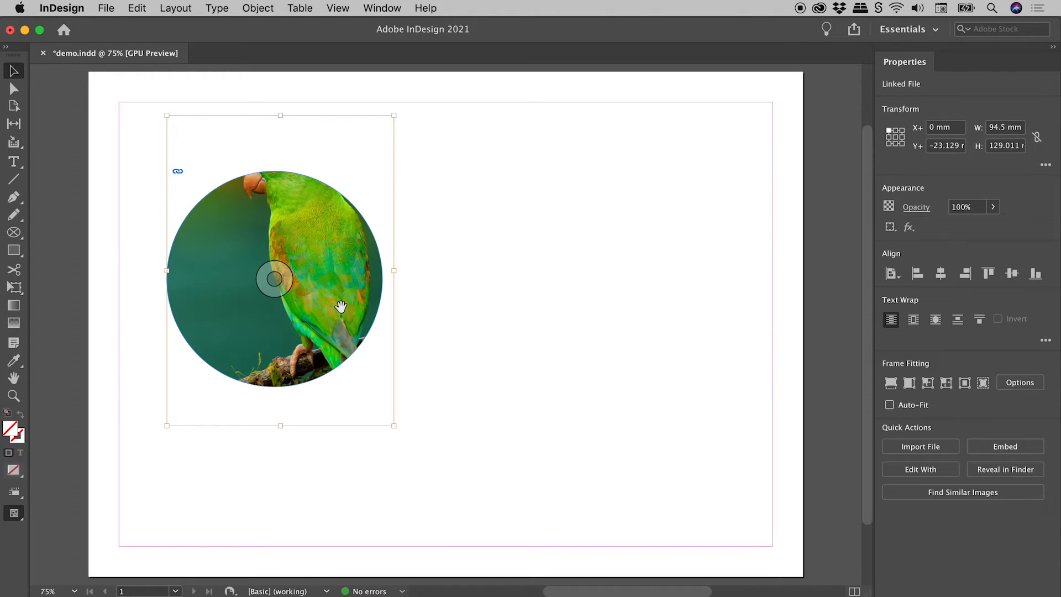
mouse_move(341, 280)
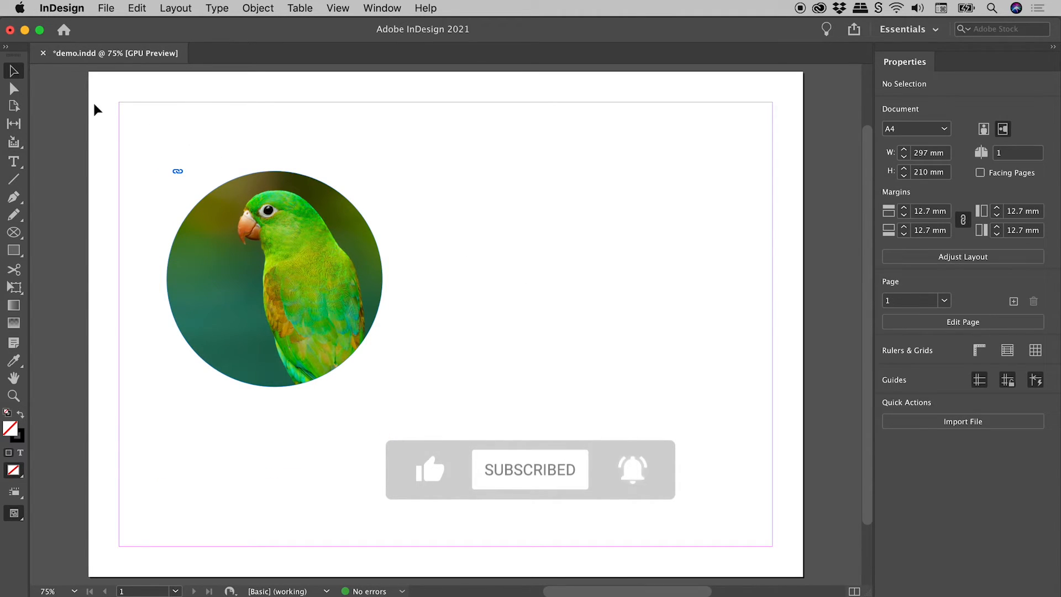
mouse_move(447, 278)
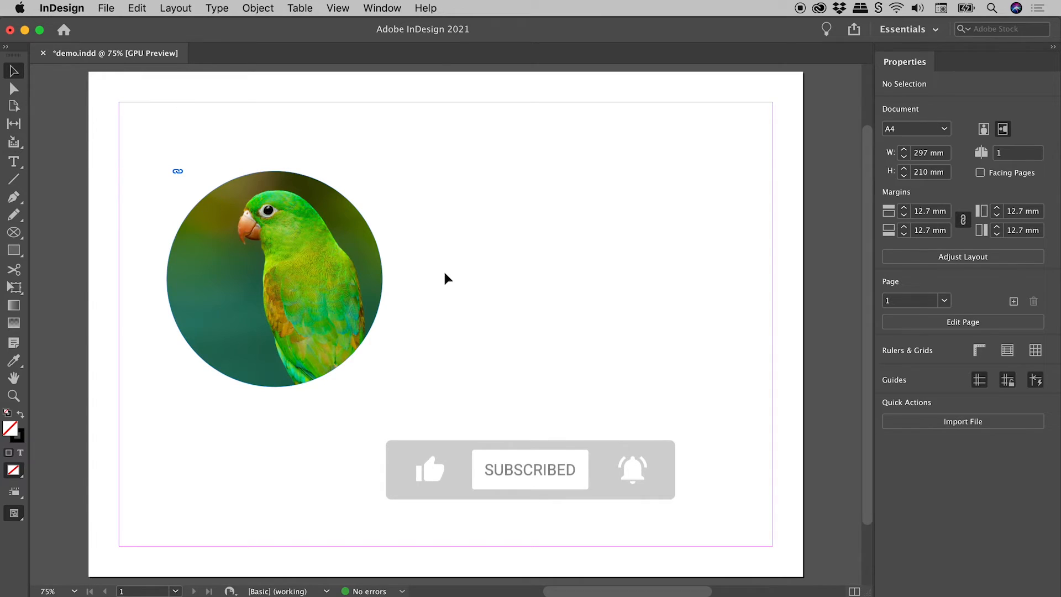
- Enlarge the circle to about 122 mm with the parrot photo scaled to fill it, then deselect
click(273, 279)
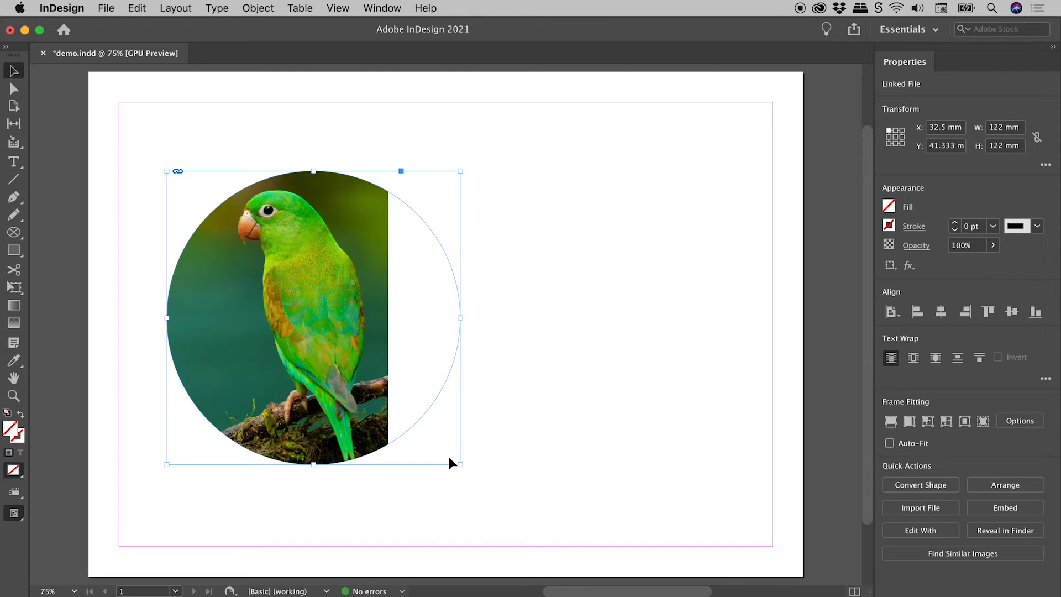
mouse_move(313, 317)
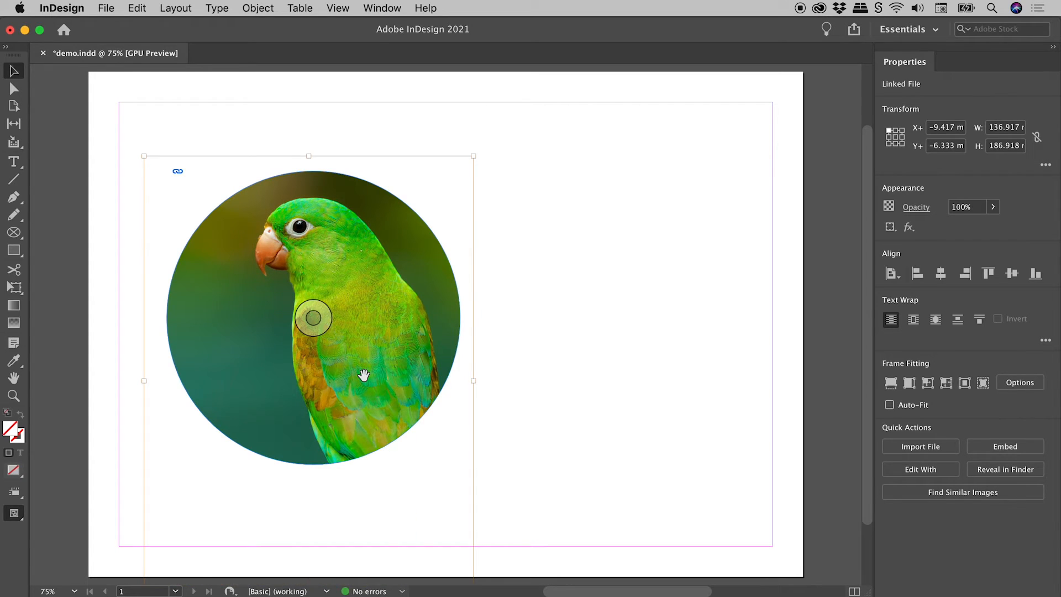
click(553, 355)
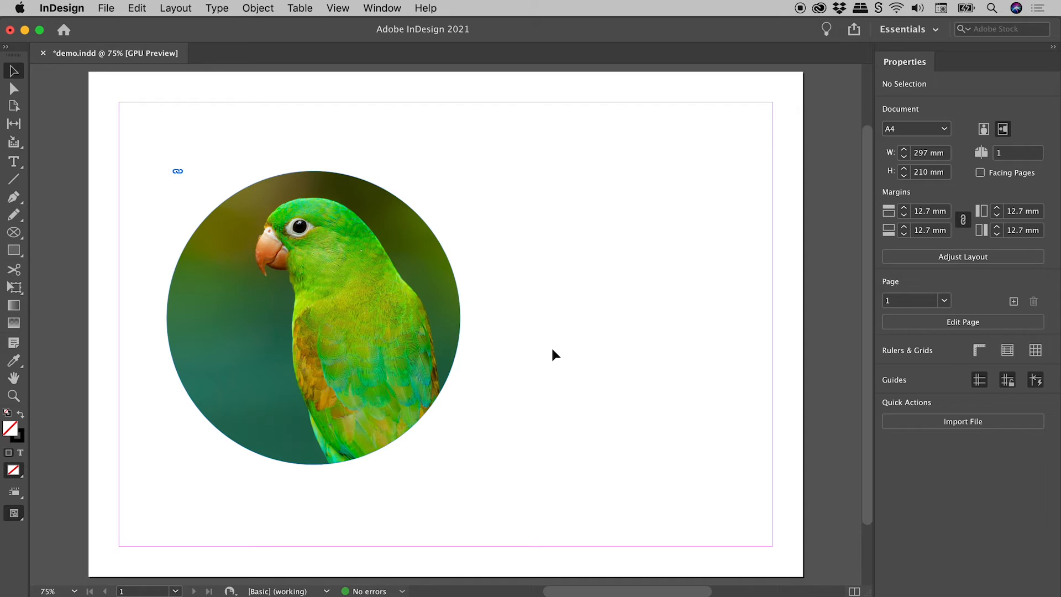
mouse_move(501, 306)
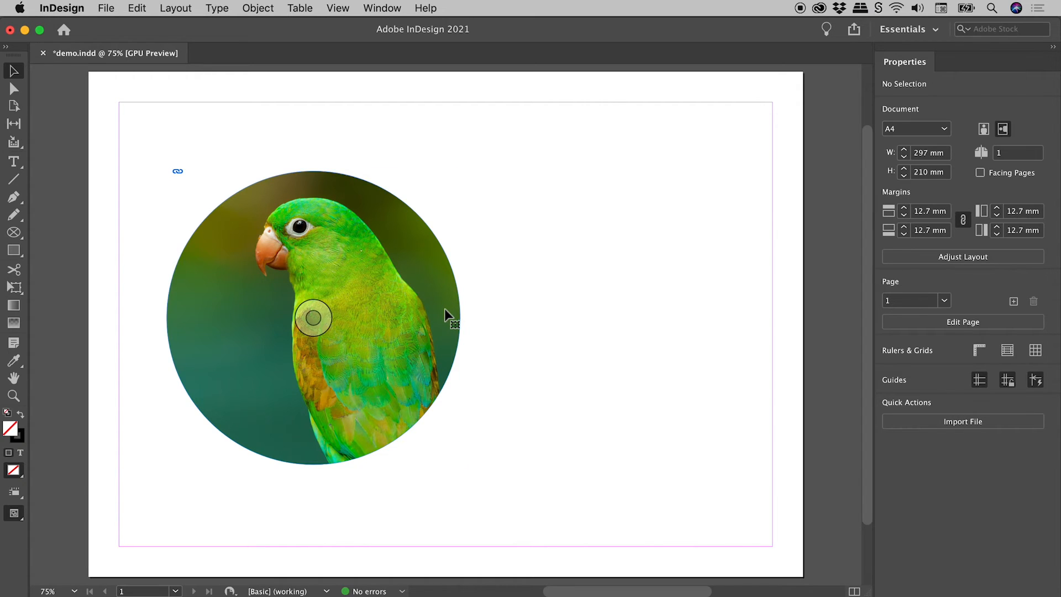
- Shrink the circle slightly with the parrot's head and body refitted inside, then deselect
click(312, 318)
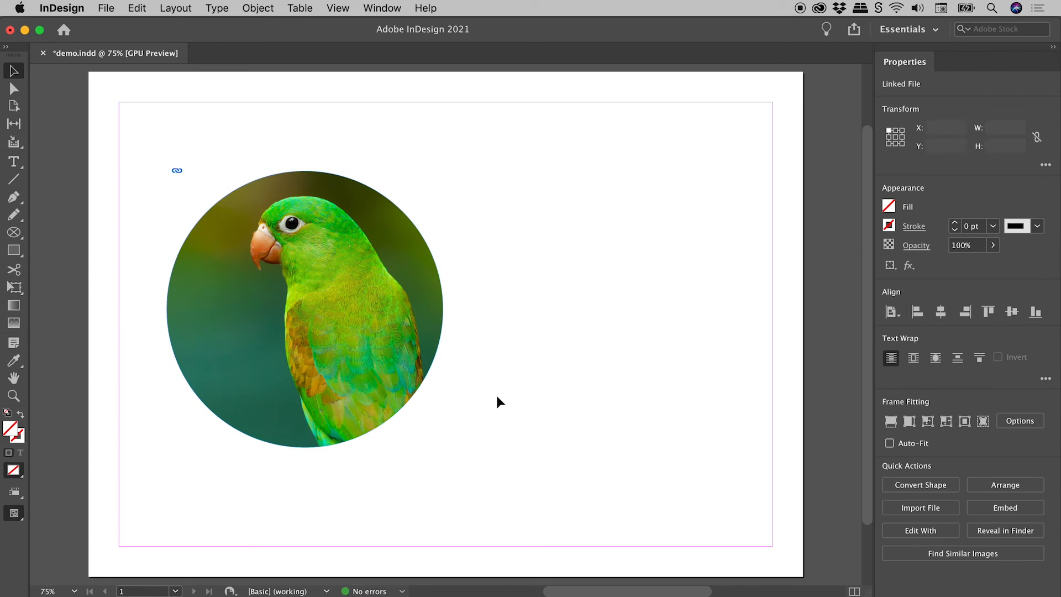
click(500, 402)
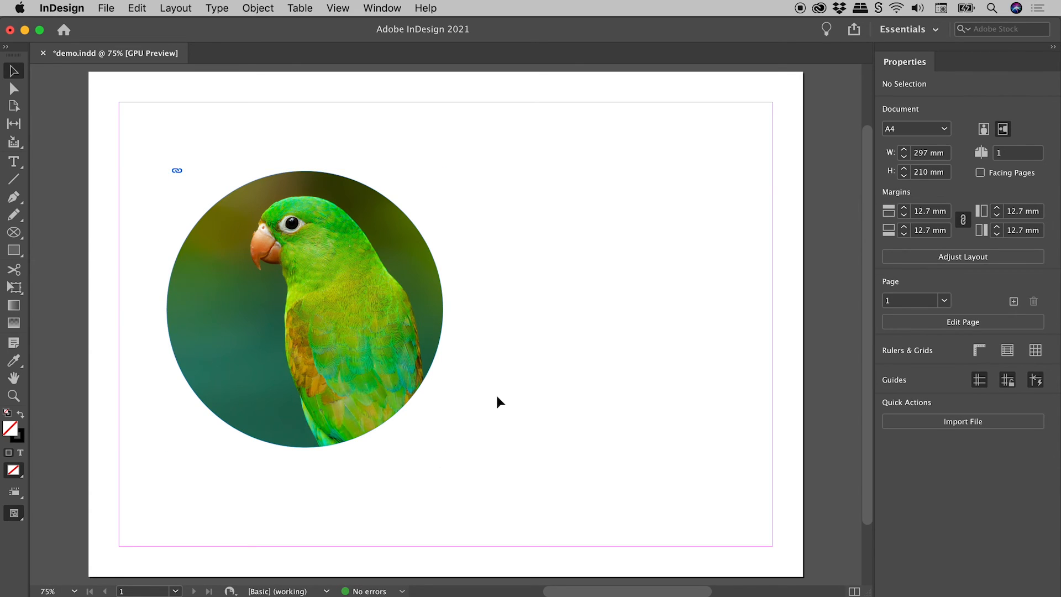